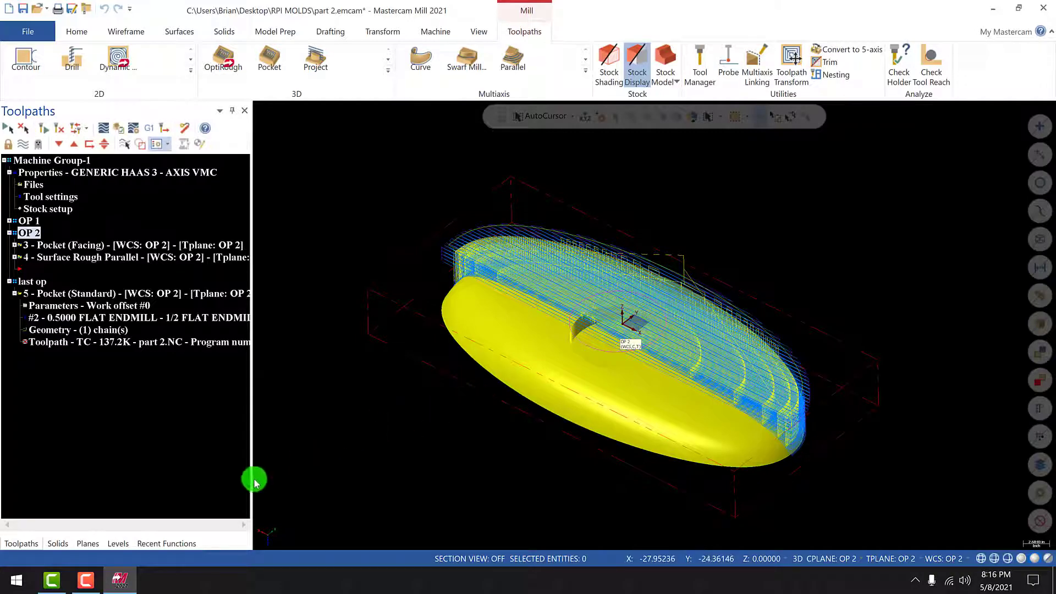
# - Show the Planes list with the OP 2 plane origin at 24.125, -11.5, 6.0
pyautogui.click(87, 544)
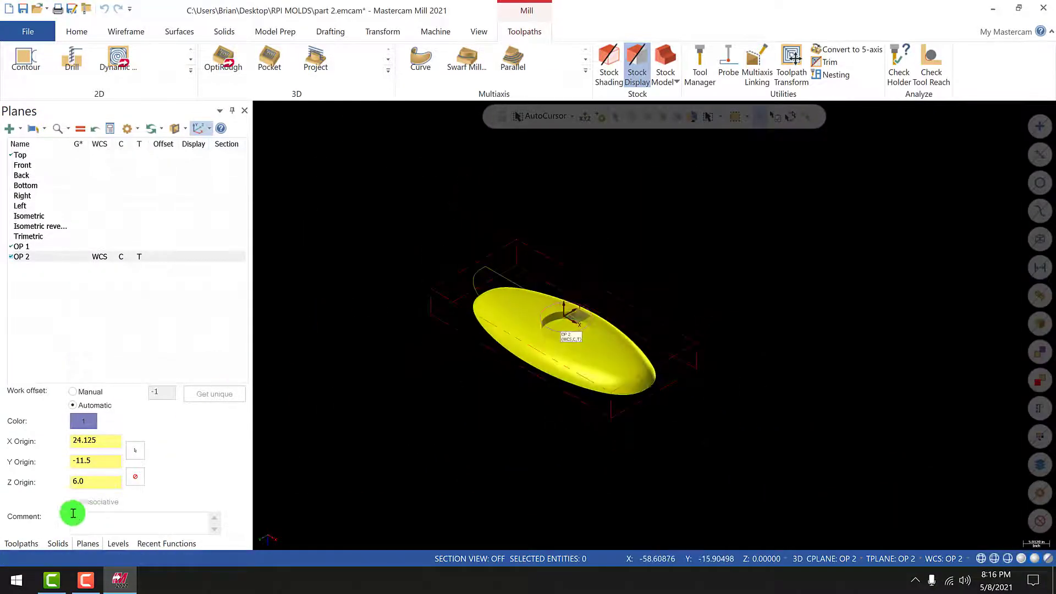
# - Select the OP 2 operations in the Toolpaths list and start a Toolpath Transform
pyautogui.click(21, 544)
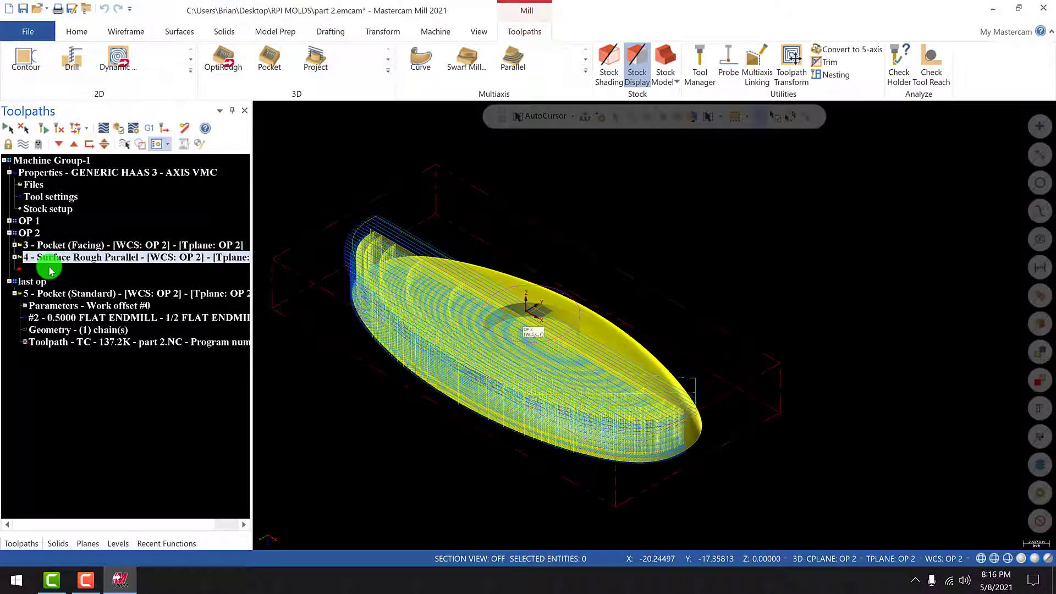
pyautogui.moveTo(792, 60)
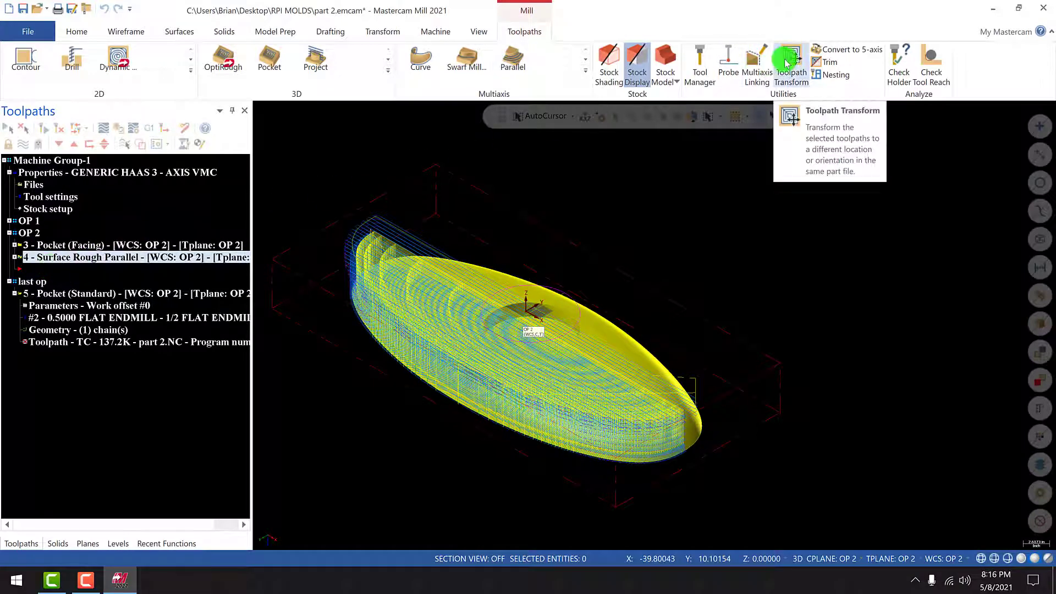
pyautogui.click(791, 61)
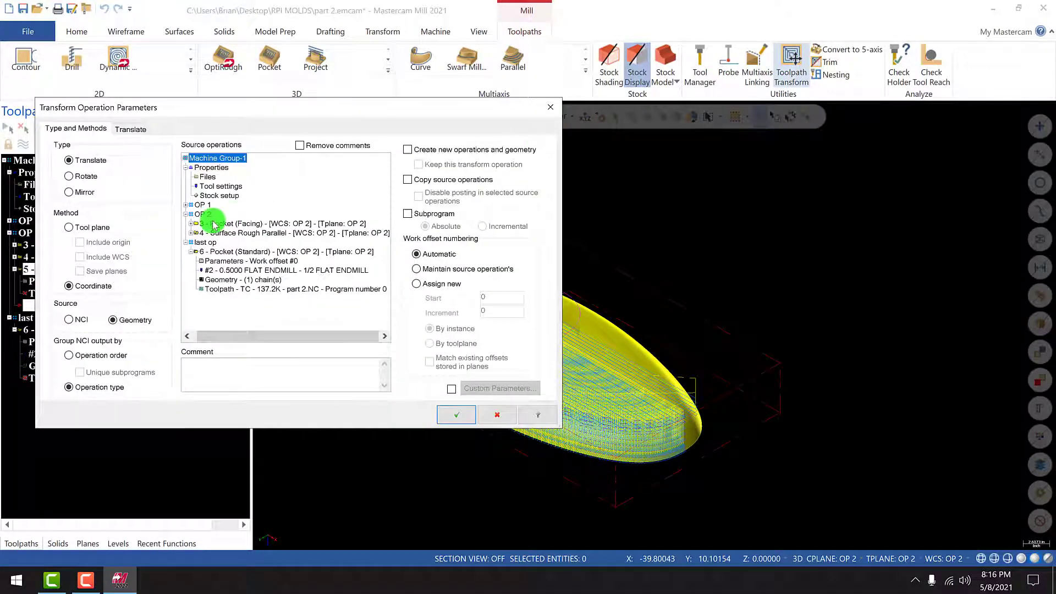
# - Configure a Mirror transform of the OP 2 operations from NCI source, grouped by operation order
pyautogui.click(202, 213)
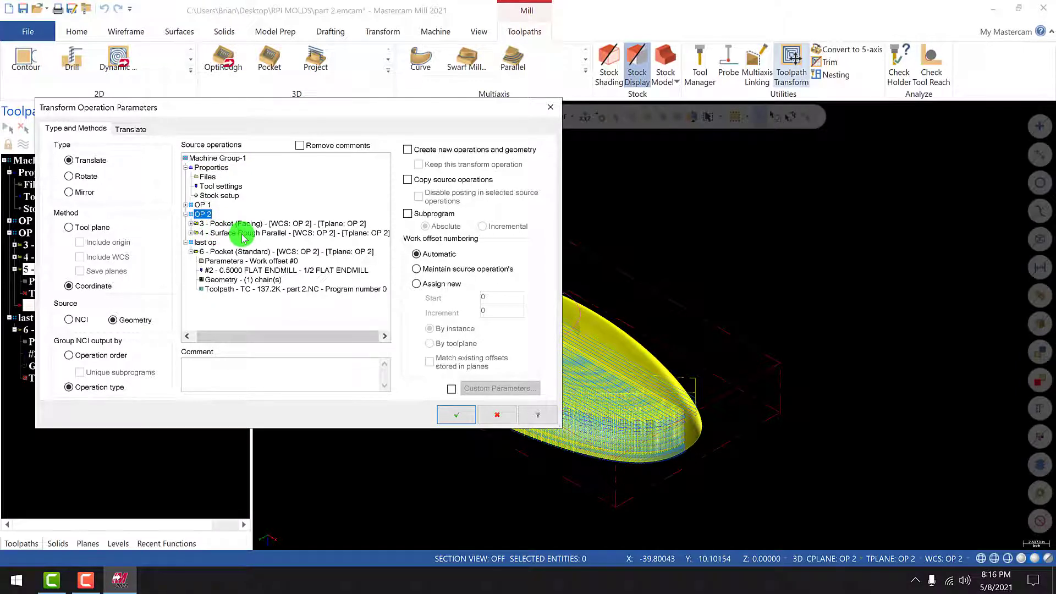
pyautogui.click(86, 192)
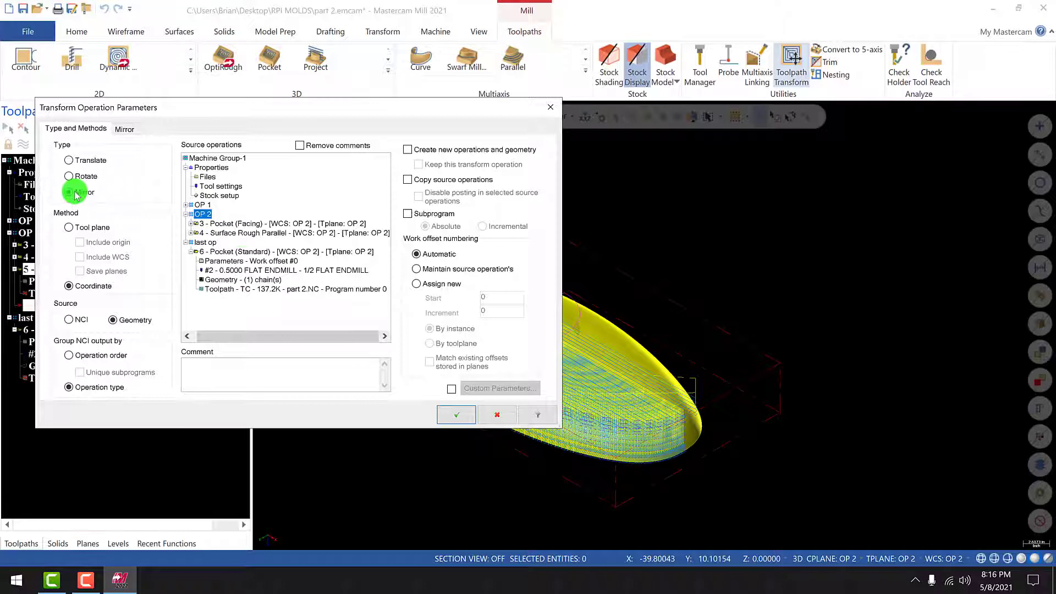
pyautogui.click(69, 320)
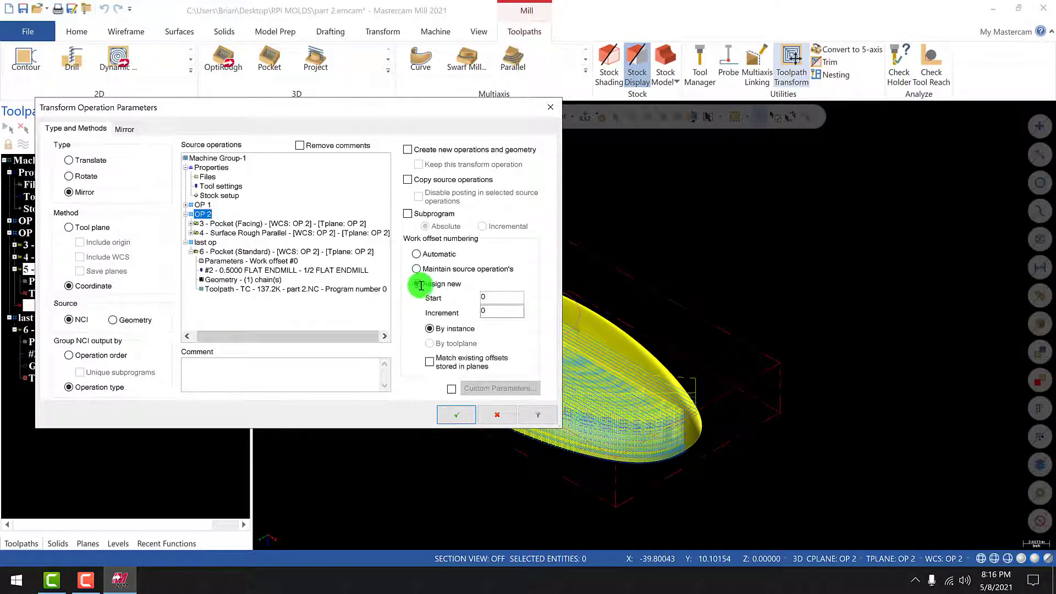
pyautogui.click(417, 284)
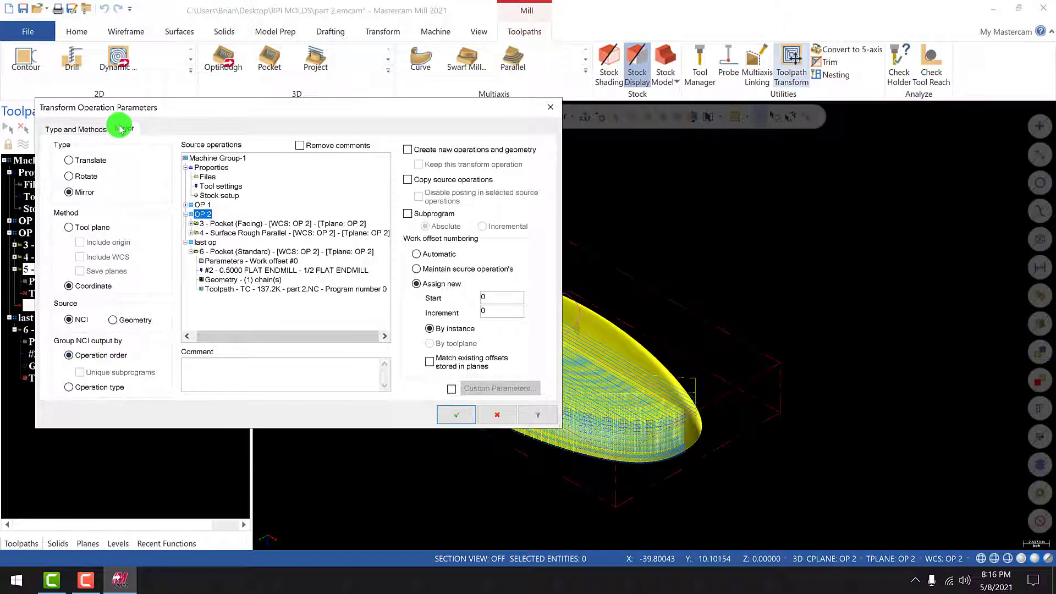
pyautogui.click(123, 128)
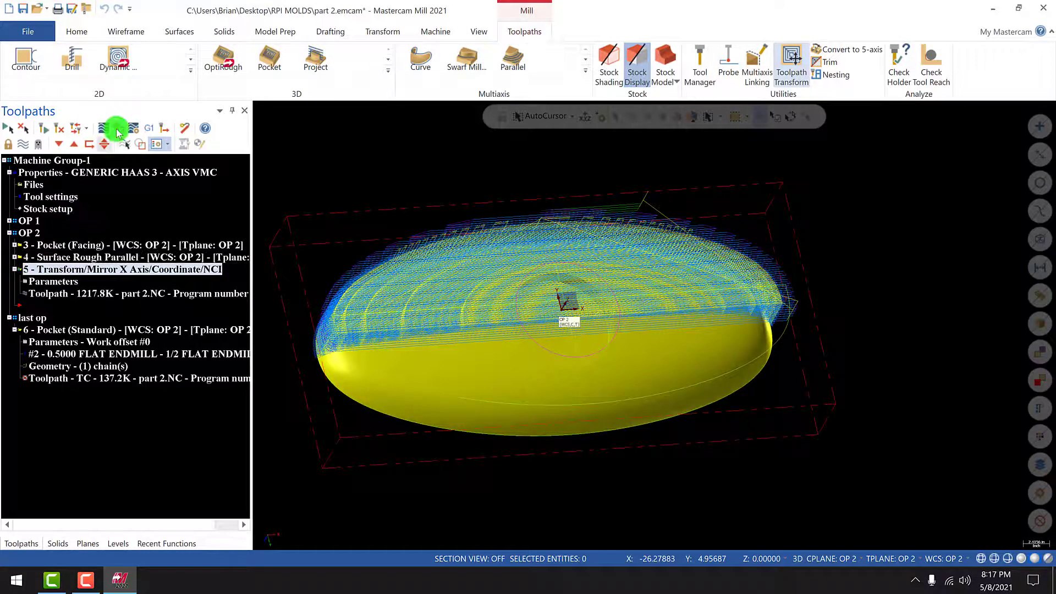
# - Verify the new mirror transform operation 5 in the simulator
pyautogui.click(117, 132)
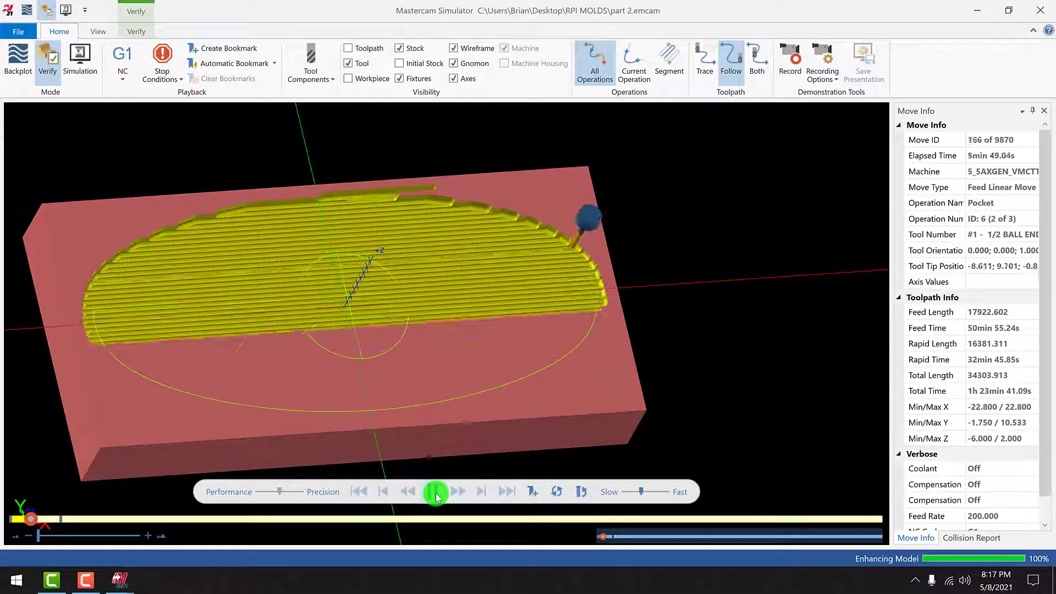
# - Play the simulation through the surface rough pass, then select the Pocket (Facing) operation back in Mill
pyautogui.click(436, 492)
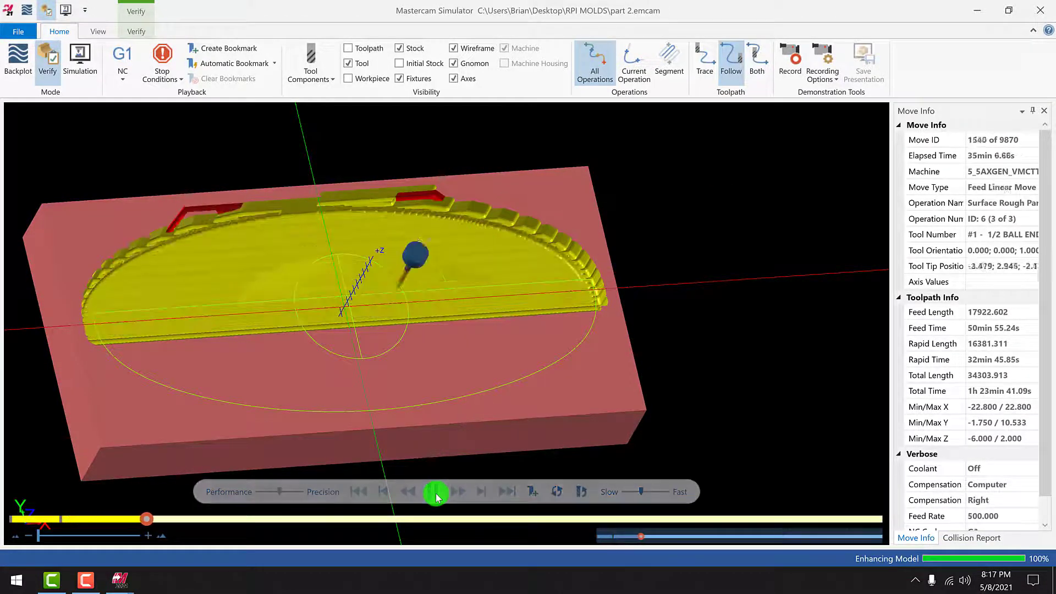
pyautogui.click(436, 493)
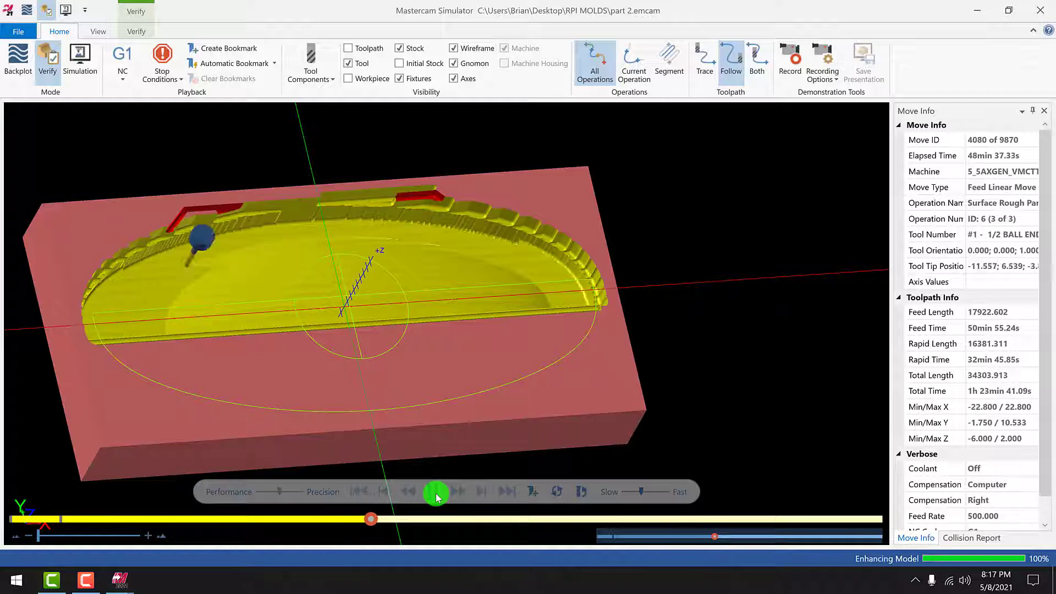
pyautogui.click(437, 492)
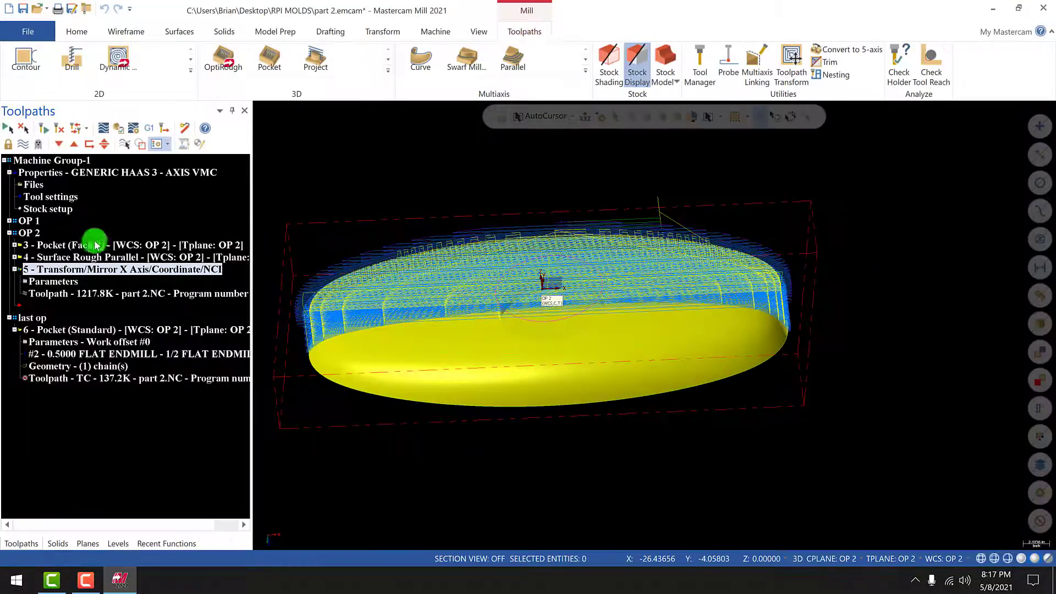
pyautogui.click(60, 244)
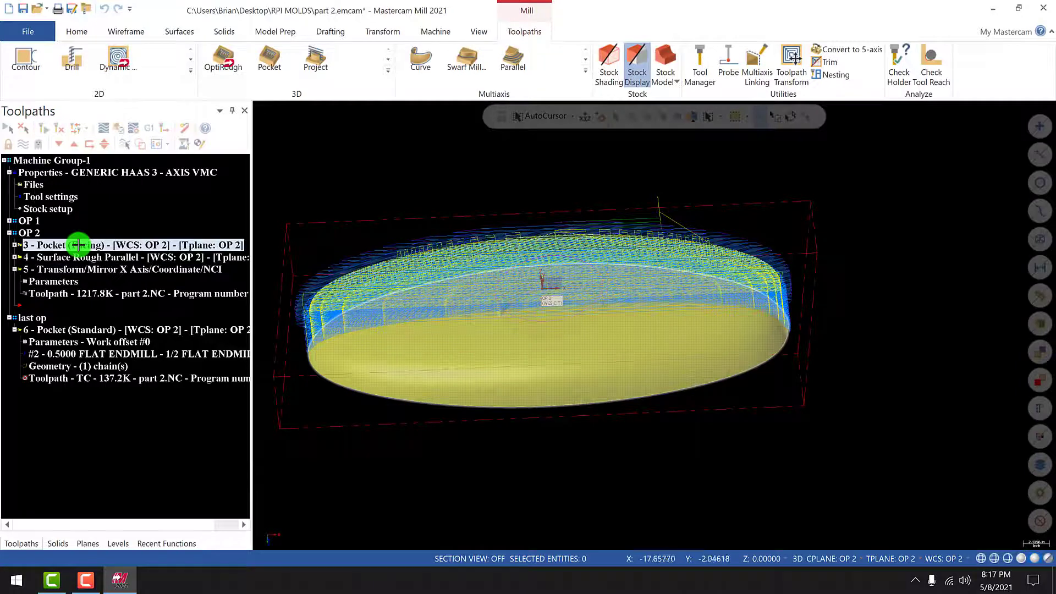